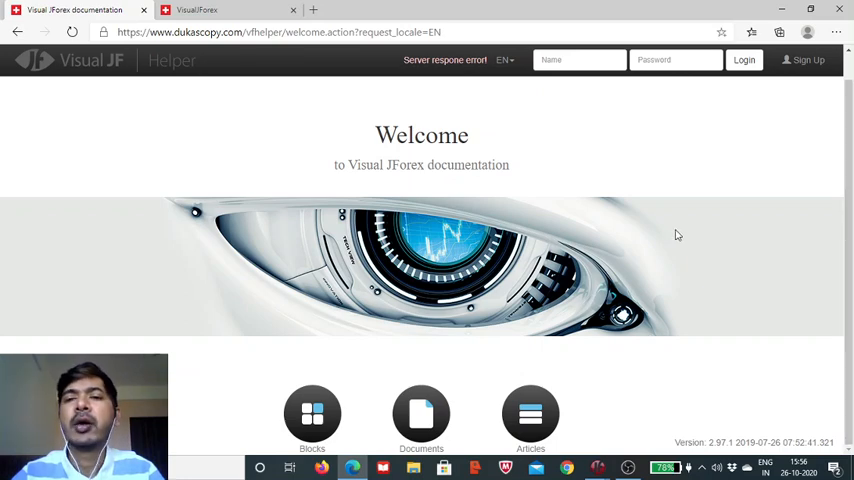
mouse_move(380, 308)
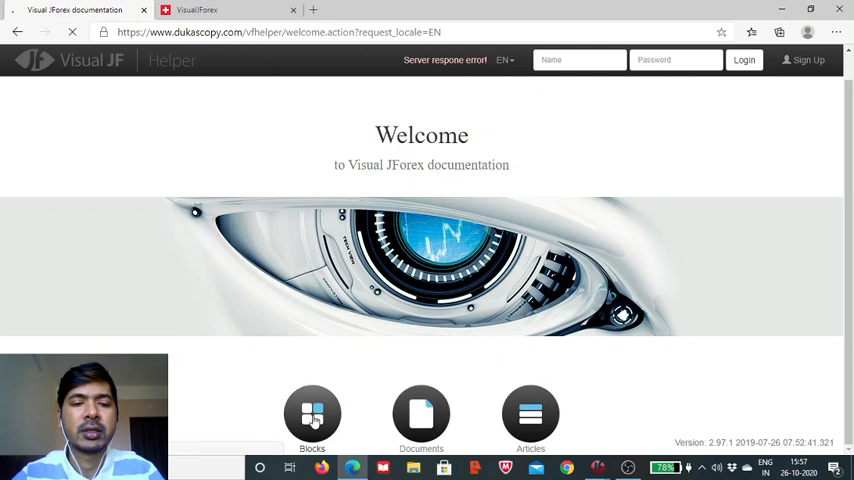
Browse the Helper's Blocks catalogue to the Indicator > Other list containing MIDPOINT, then return to the strategy editor
left_click(312, 414)
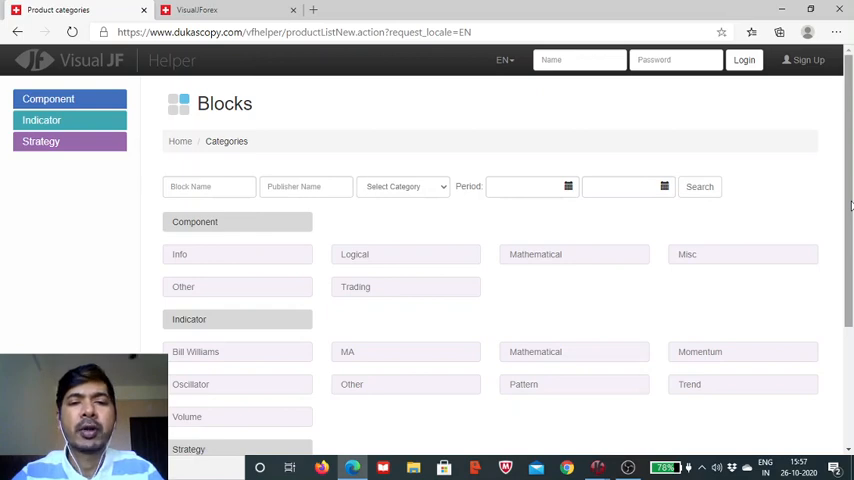
scroll("down", 3)
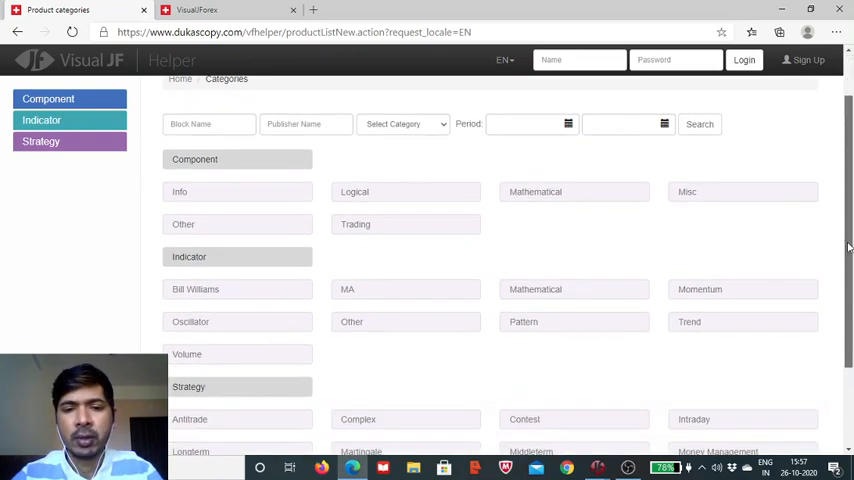
scroll("down", 3)
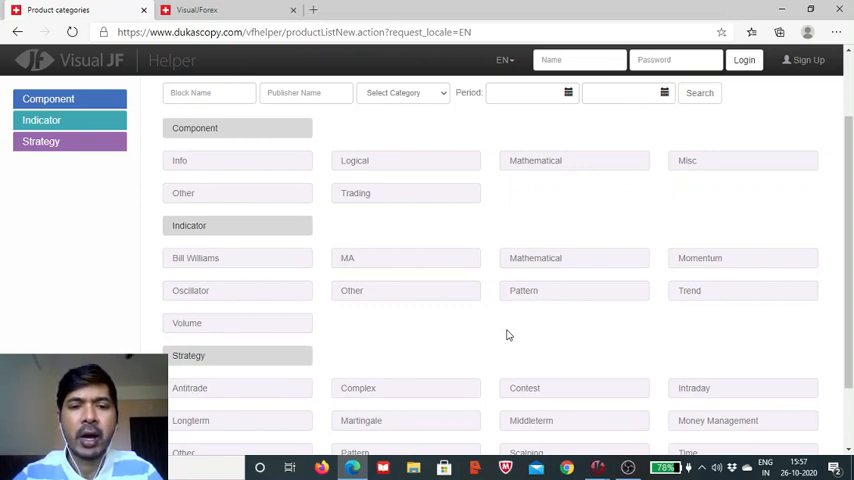
mouse_move(404, 290)
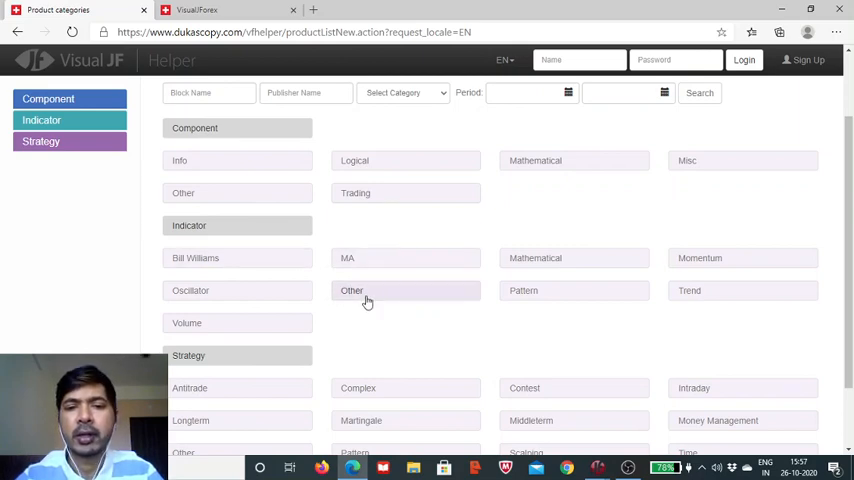
left_click(352, 292)
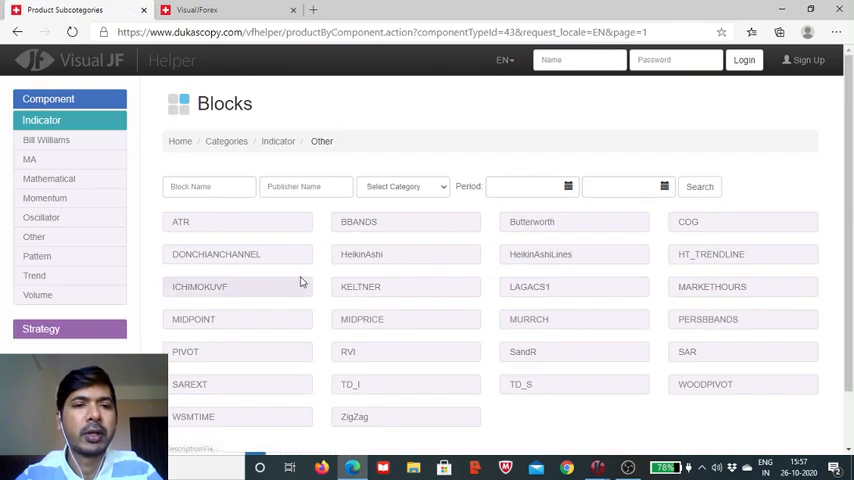
mouse_move(416, 276)
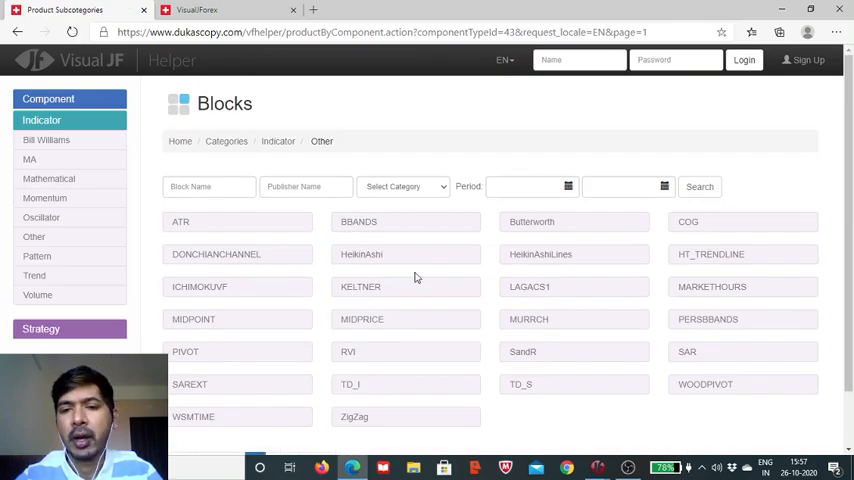
mouse_move(192, 320)
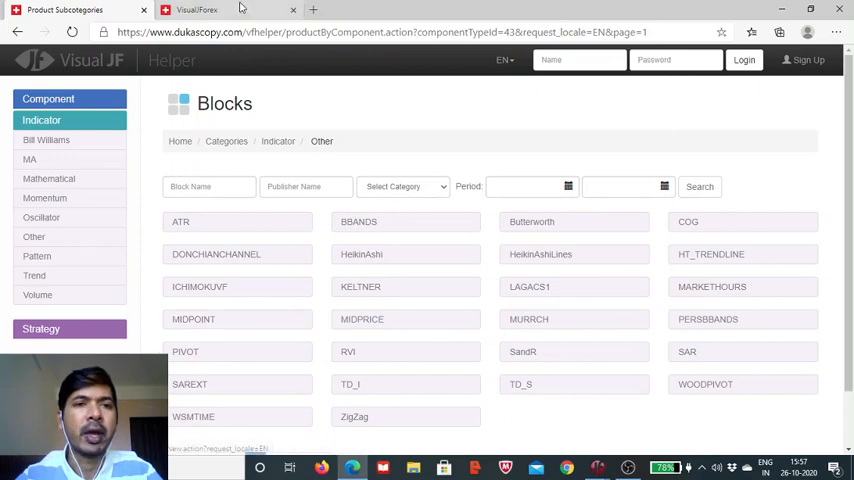
left_click(196, 10)
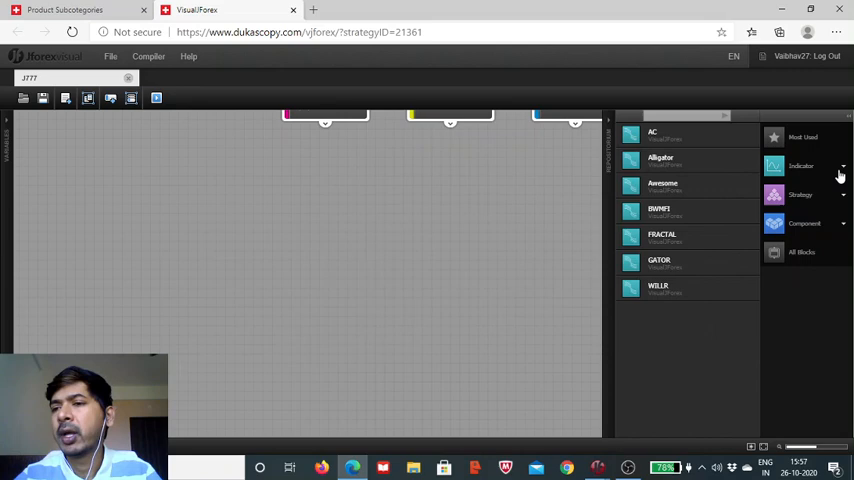
Drag the MIDPOINT block from Indicator > Other onto the canvas below the event blocks
left_click(800, 166)
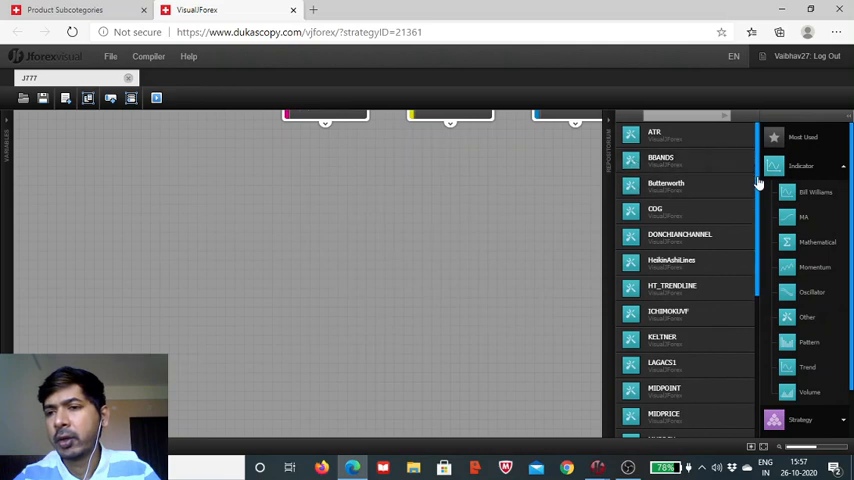
scroll("down", 3)
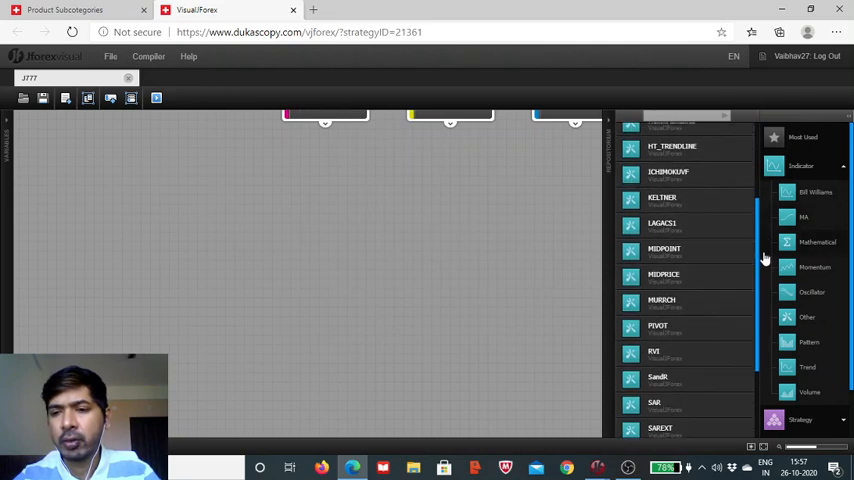
left_click_drag(664, 248, 520, 264)
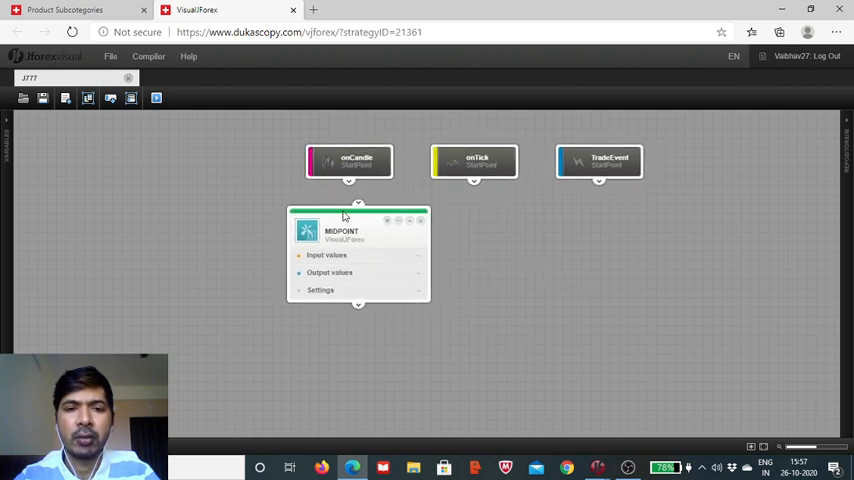
Reposition the MIDPOINT block and start editing its default instrument input (EUR/USD)
left_click_drag(358, 218, 456, 288)
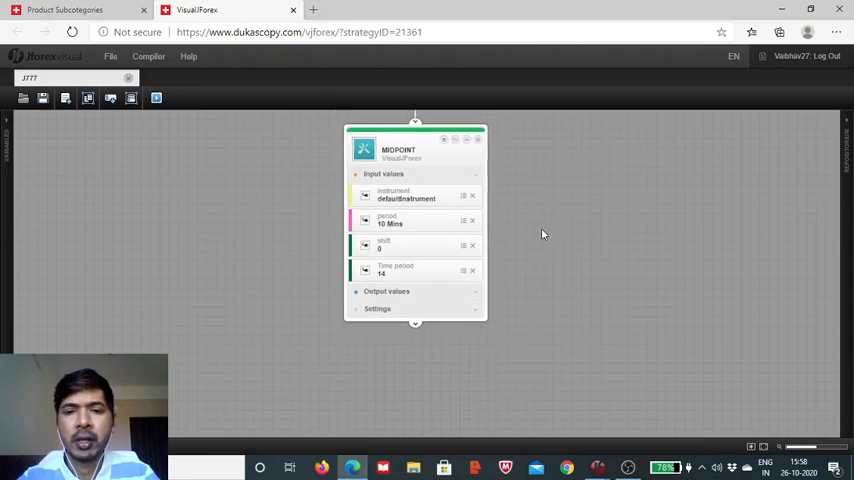
left_click(388, 292)
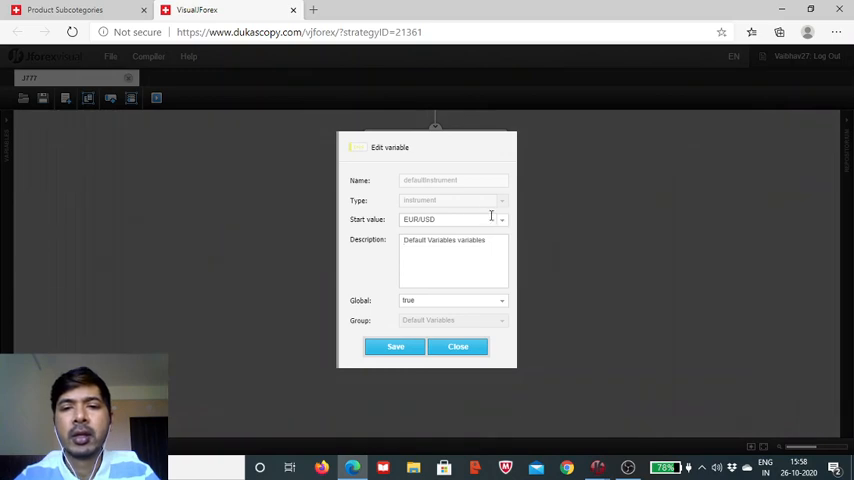
Set the instrument variable's start value to NZD/USD and save it
left_click(500, 220)
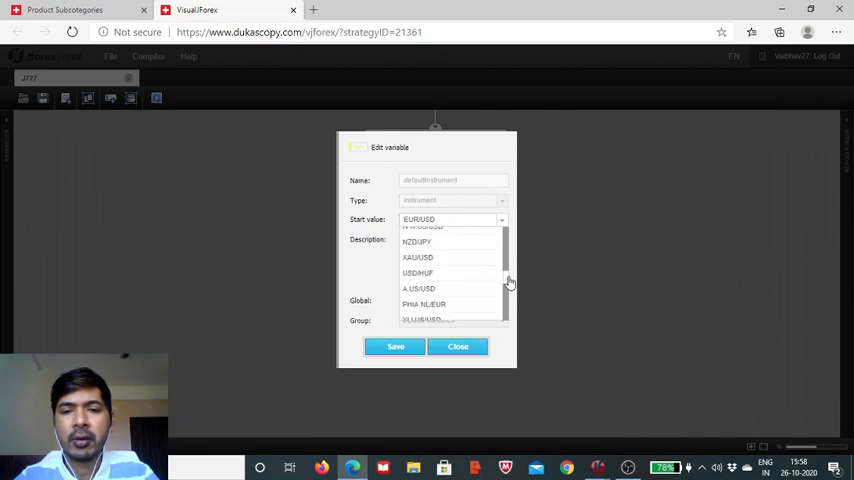
scroll("down", 3)
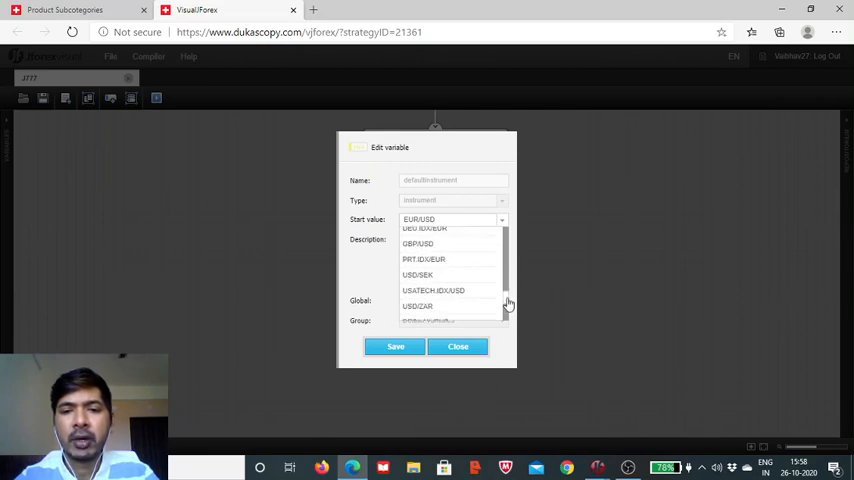
scroll("down", 3)
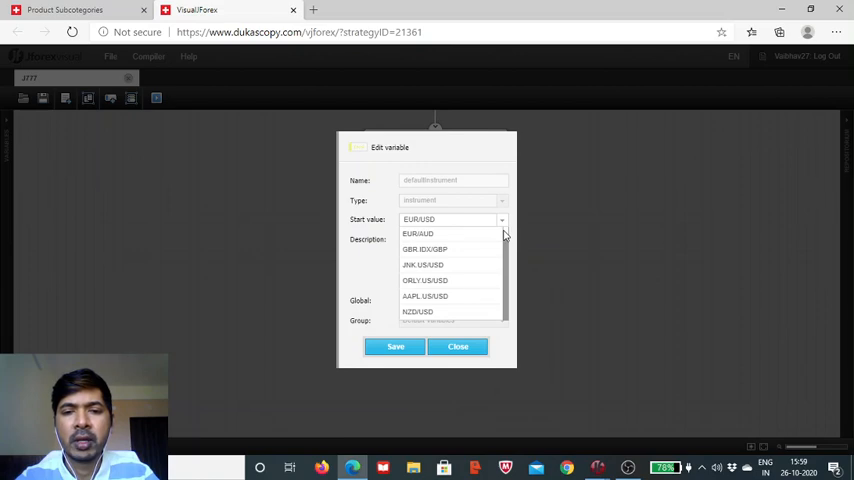
left_click(416, 312)
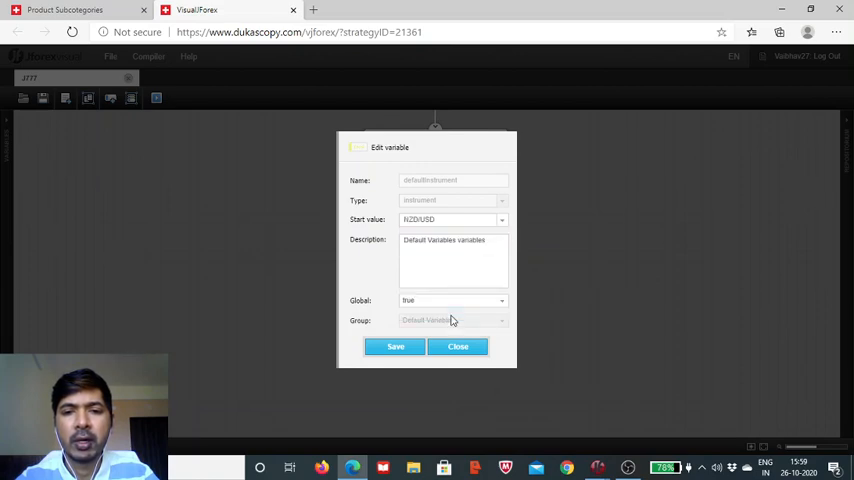
left_click(458, 346)
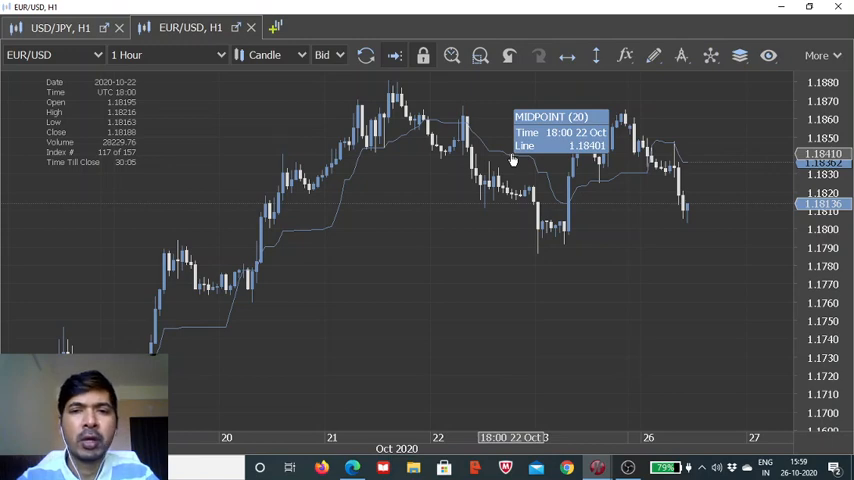
Edit the chart's MIDPOINT indicator to Close price with Time Period 14
right_click(512, 160)
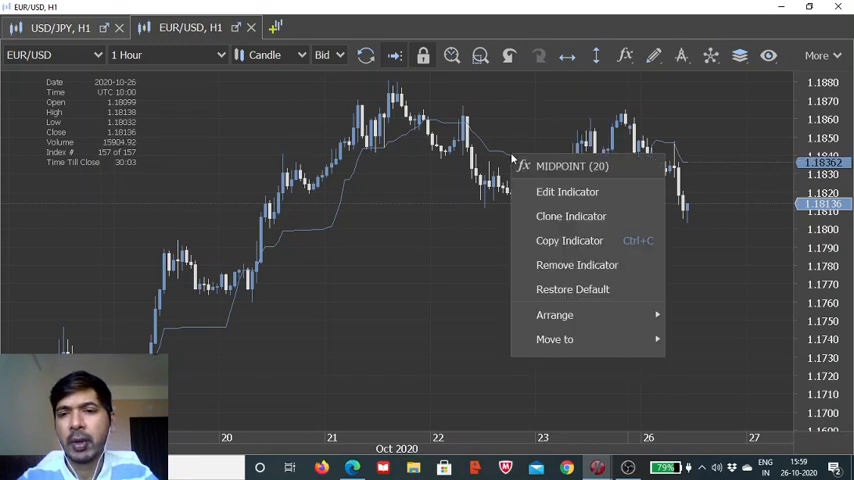
left_click(568, 192)
type("14")
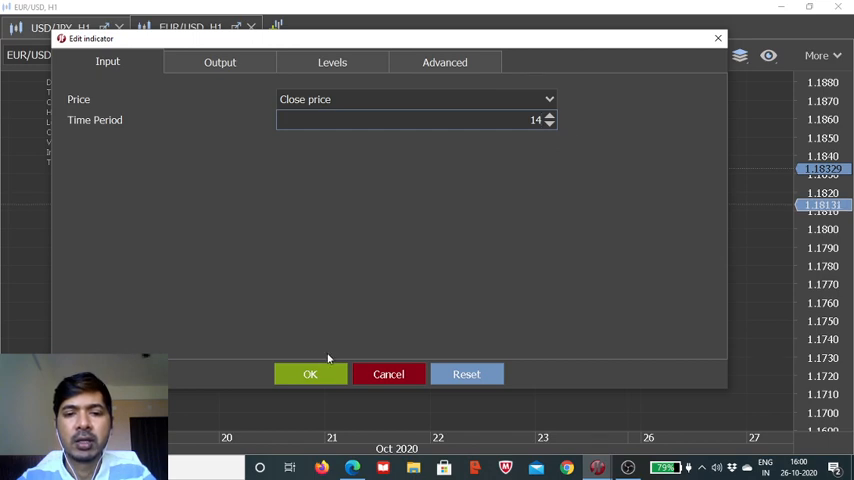
left_click(310, 374)
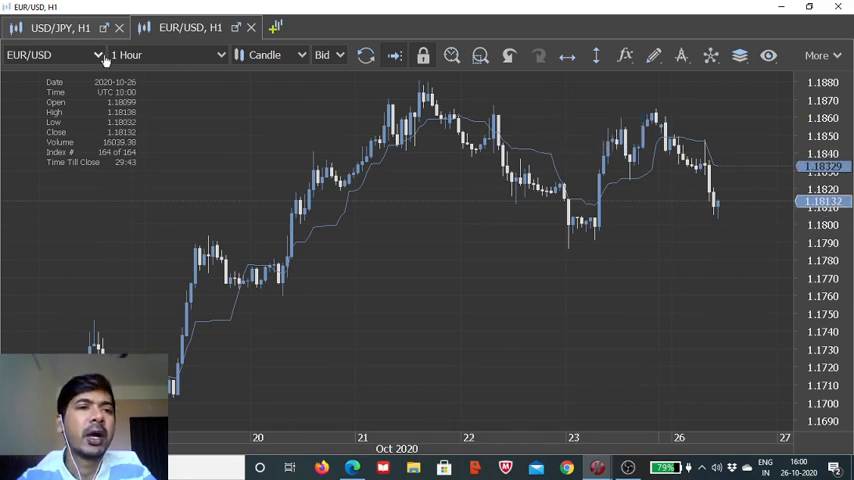
Switch the hourly chart's instrument to NZD/USD
left_click(56, 56)
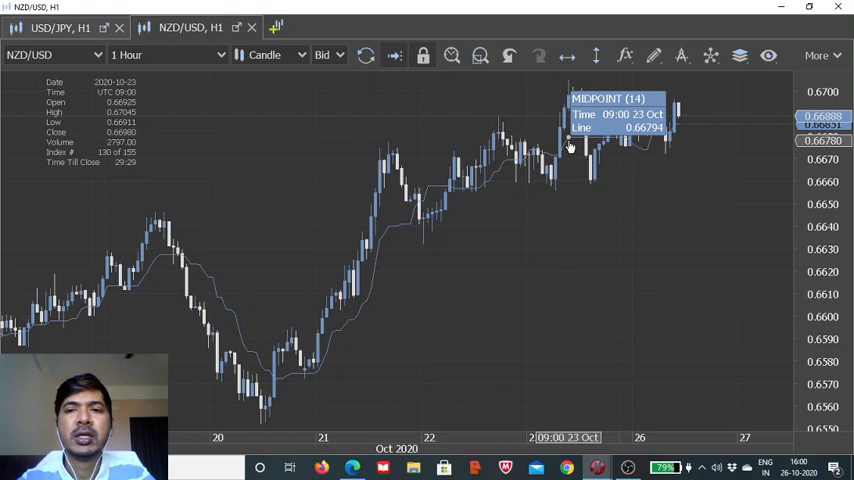
mouse_move(668, 118)
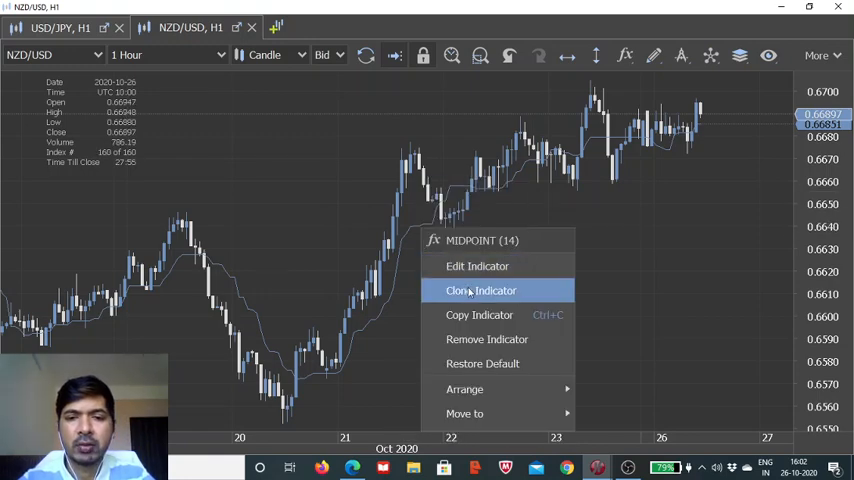
Clone the MIDPOINT indicator with a 30-period close-price setting
left_click(476, 266)
type("30")
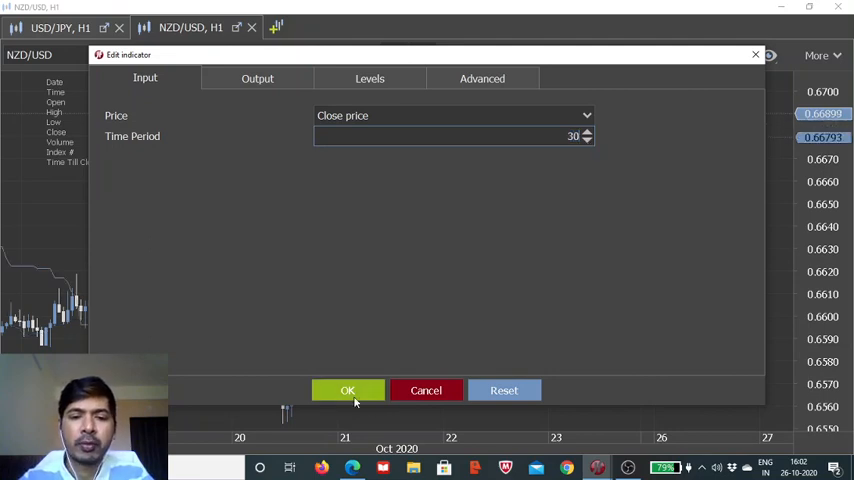
left_click(348, 390)
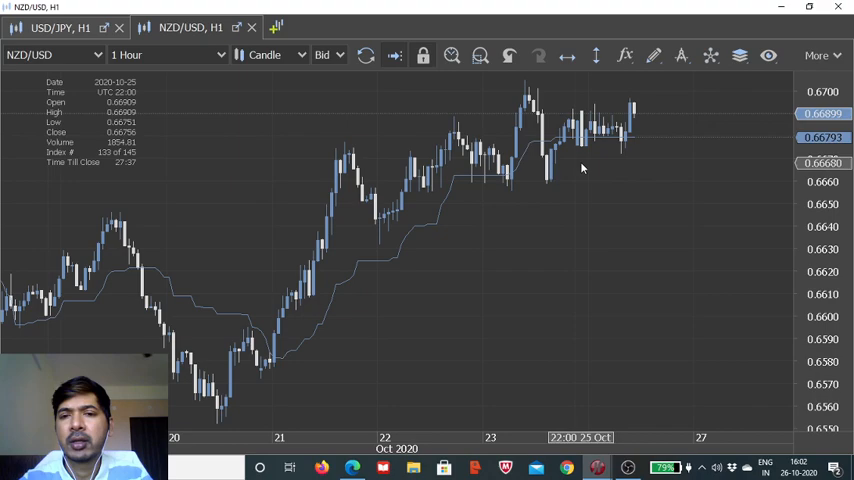
Scroll the NZD/USD H1 chart back to inspect the longer-period MIDPOINT line
scroll("left", 3)
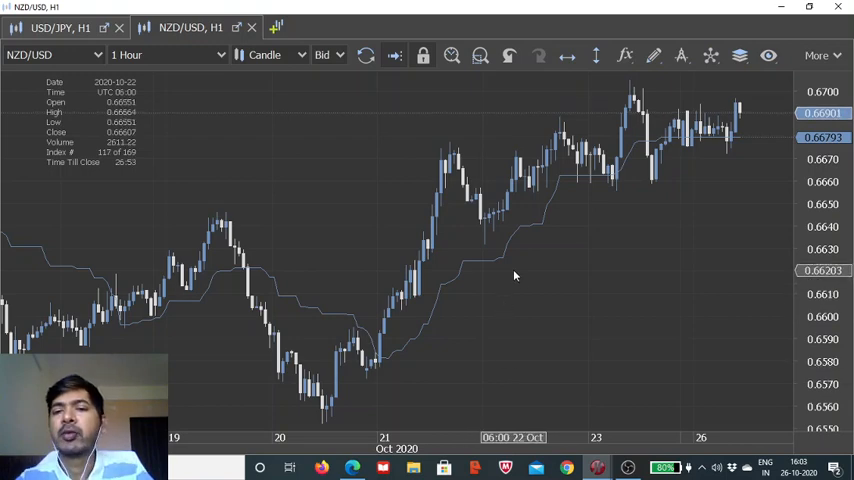
mouse_move(480, 270)
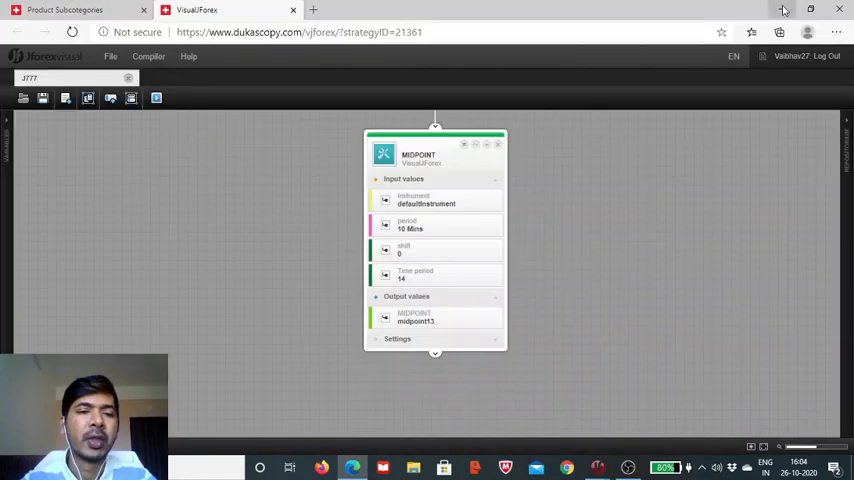
Remove the period variable from the MIDPOINT block and list its period choices
left_click_drag(436, 144, 378, 176)
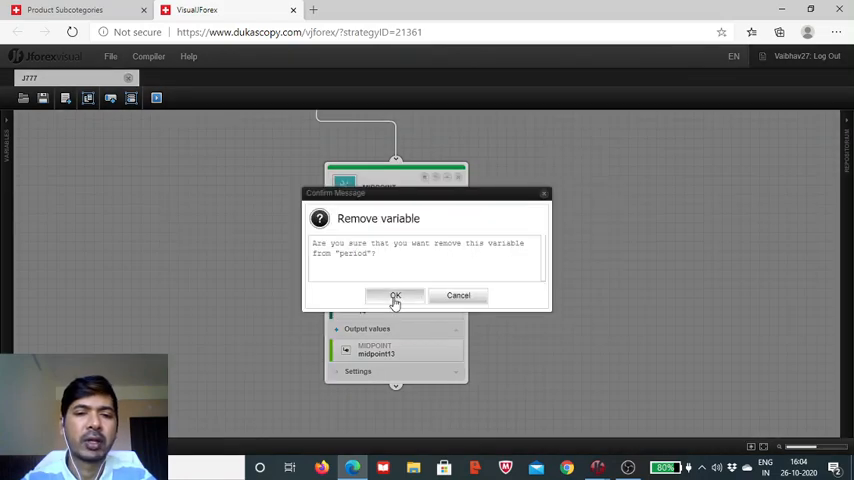
left_click(396, 296)
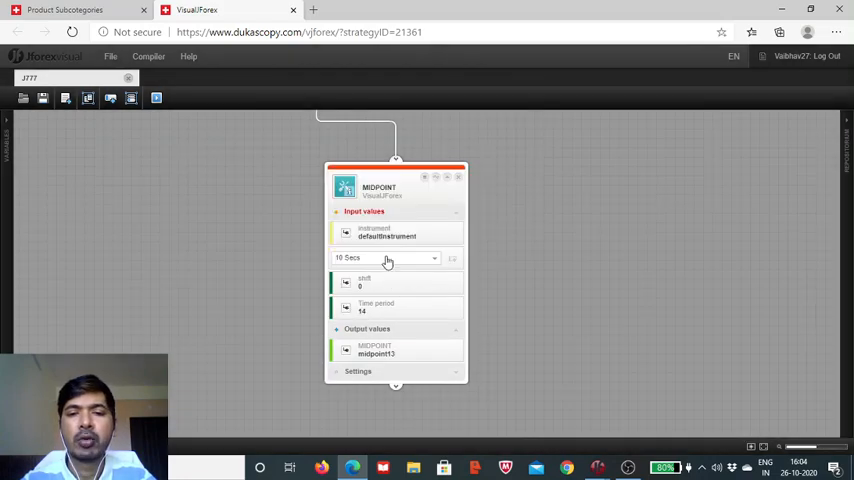
left_click(384, 258)
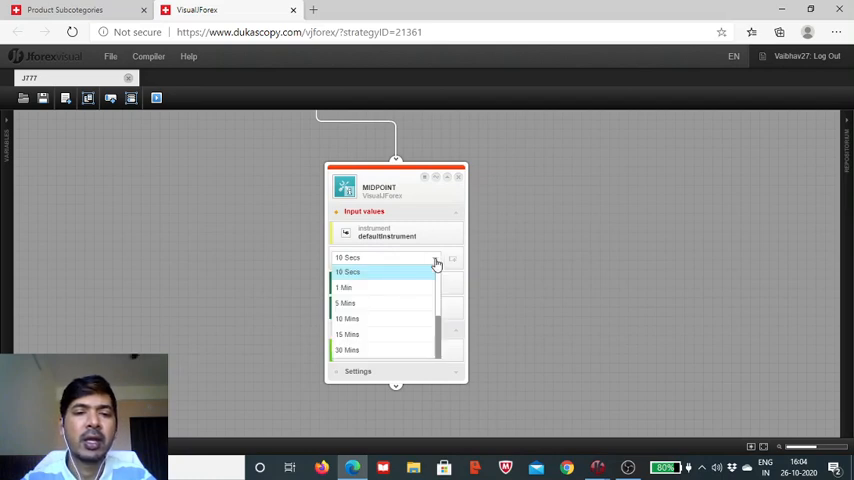
scroll("down", 3)
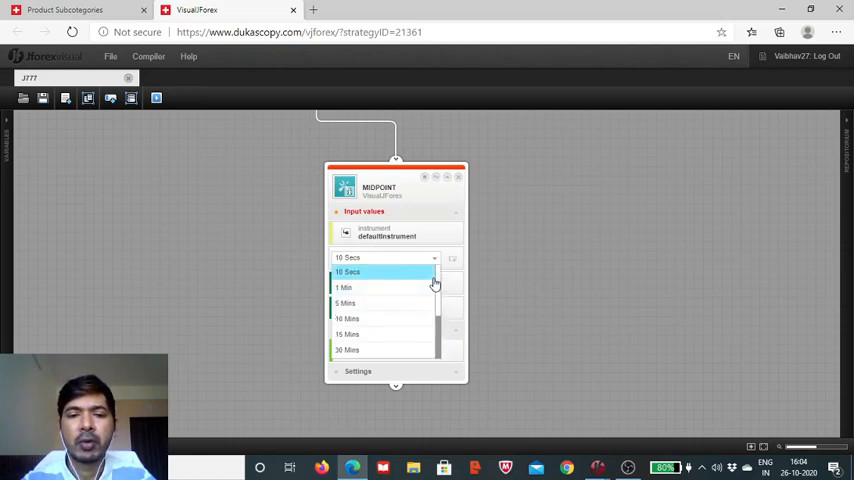
mouse_move(436, 316)
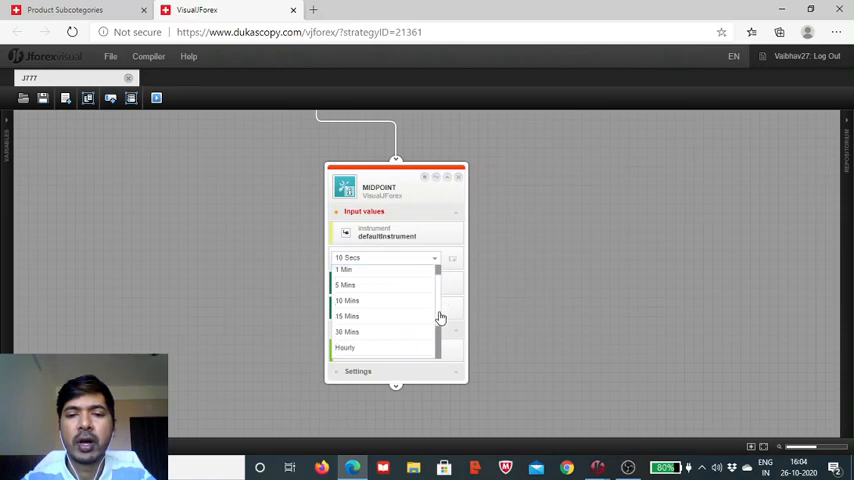
Set the MIDPOINT block's period to Hourly
left_click(344, 348)
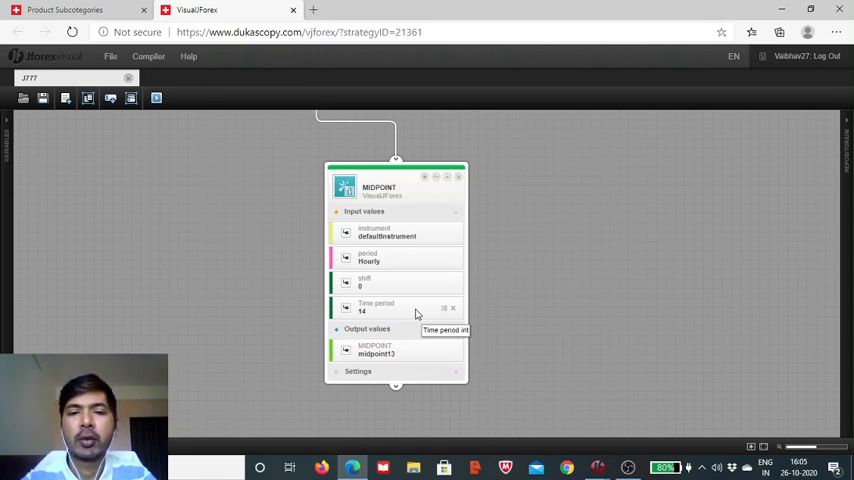
mouse_move(378, 268)
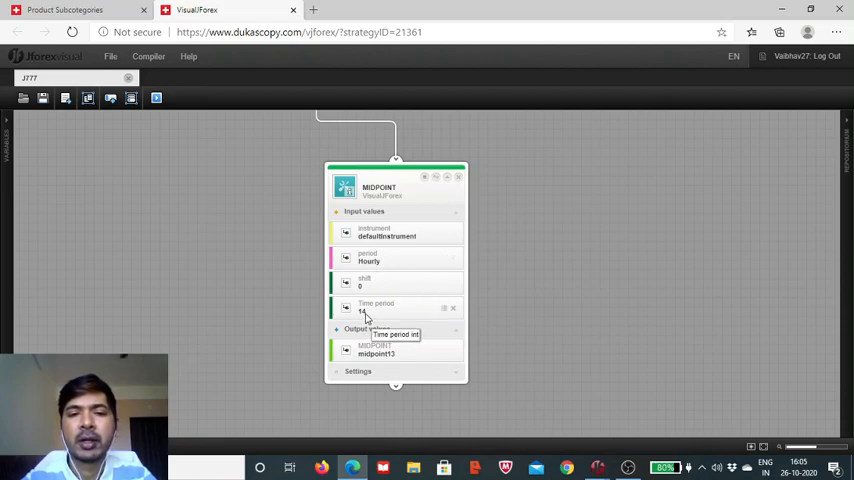
mouse_move(378, 268)
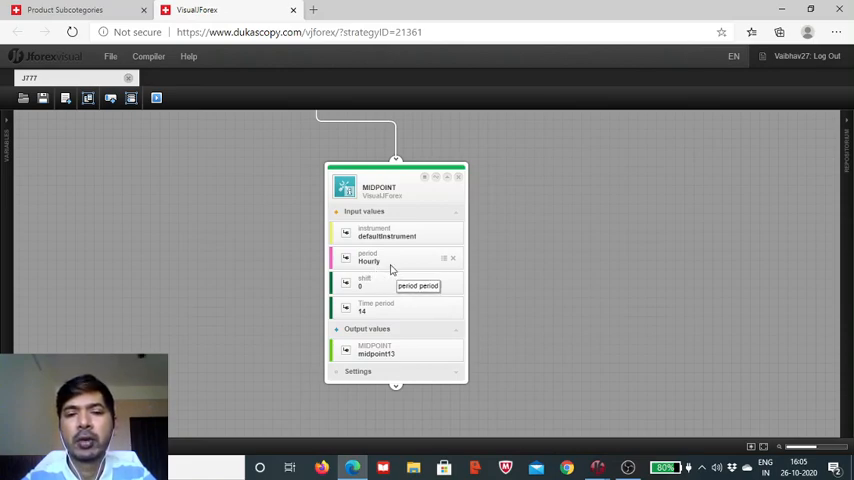
mouse_move(390, 318)
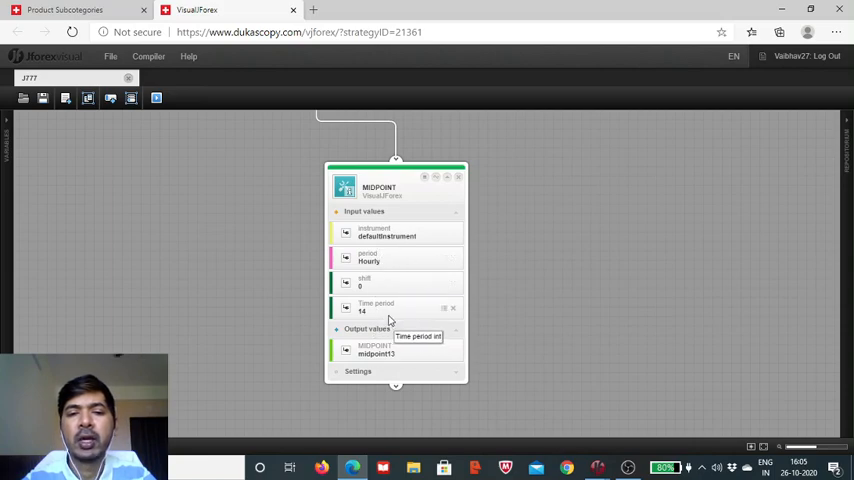
mouse_move(376, 262)
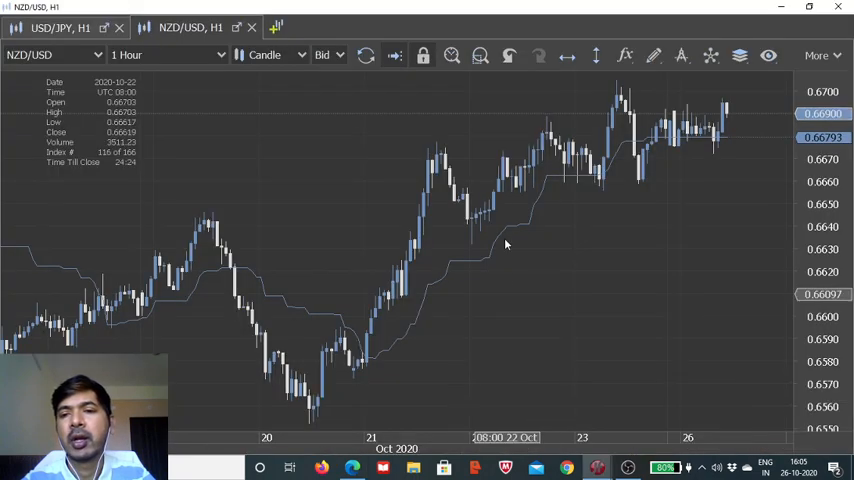
mouse_move(472, 264)
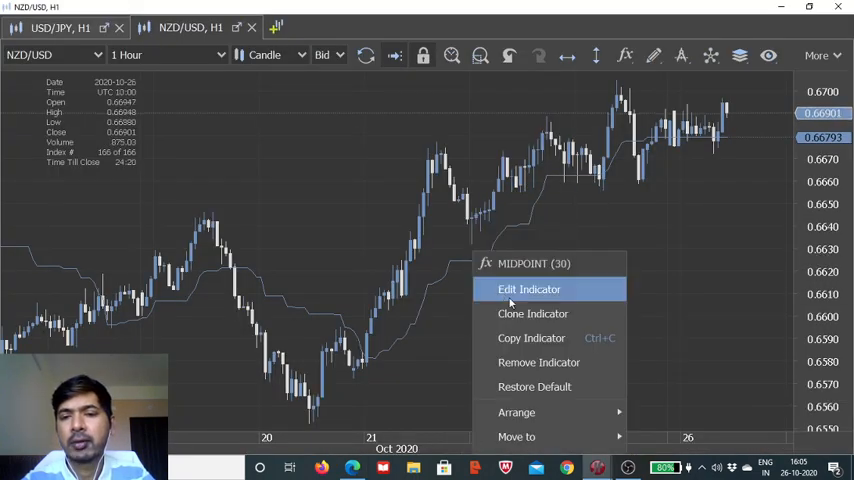
Check the MIDPOINT indicator's Input settings via Edit Indicator and accept them unchanged
left_click(528, 288)
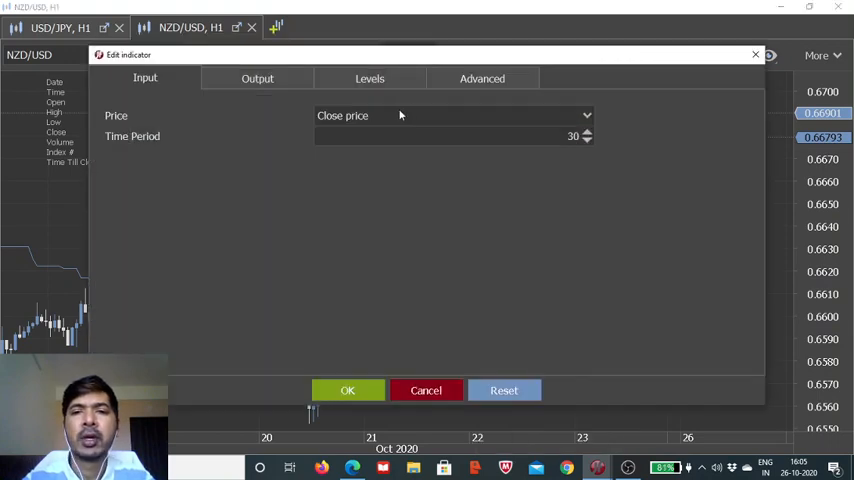
mouse_move(550, 164)
type("20")
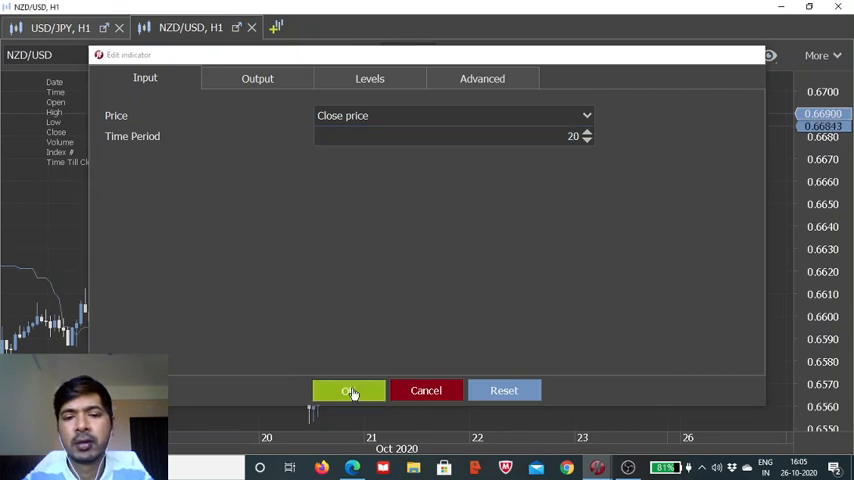
left_click(348, 390)
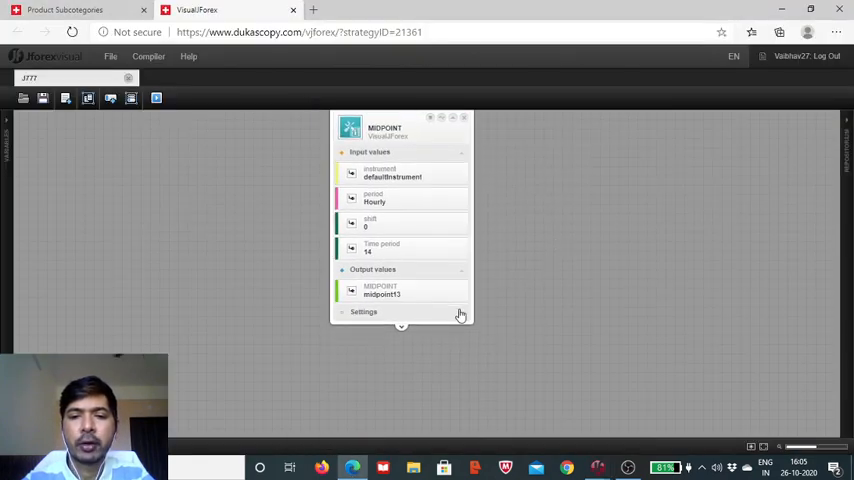
Set the MIDPOINT block's AppliedPrice to Close price in its Settings section
left_click(364, 312)
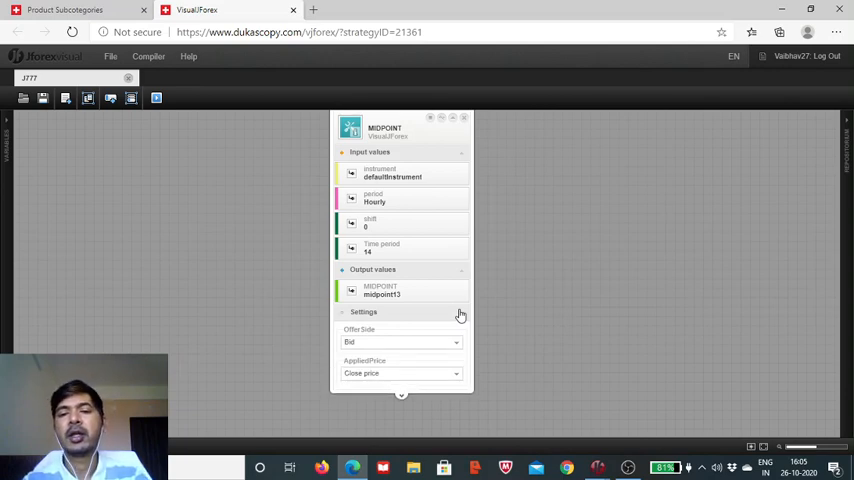
mouse_move(456, 348)
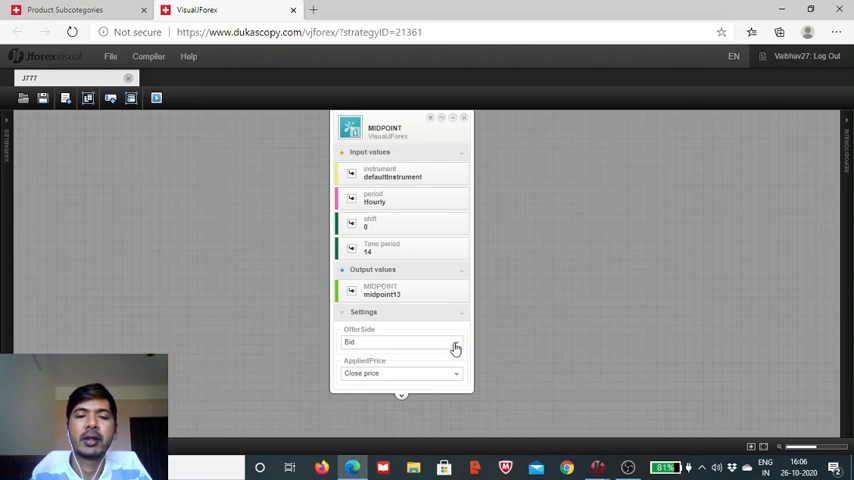
mouse_move(448, 386)
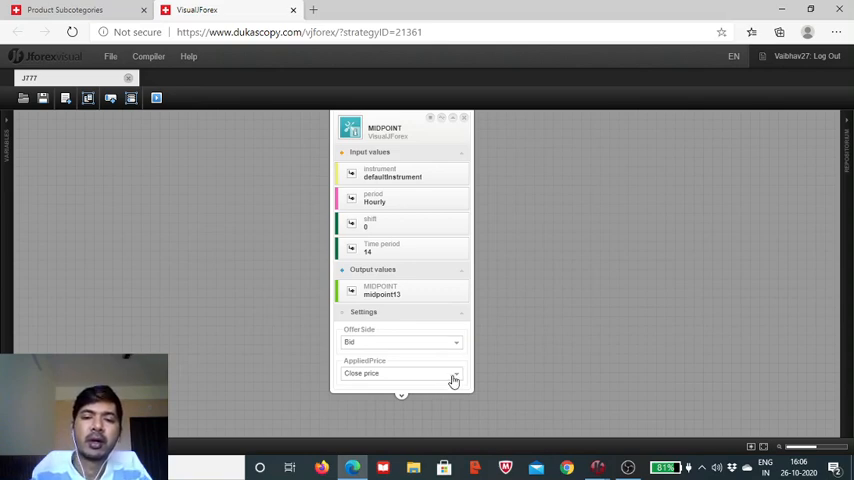
left_click(400, 372)
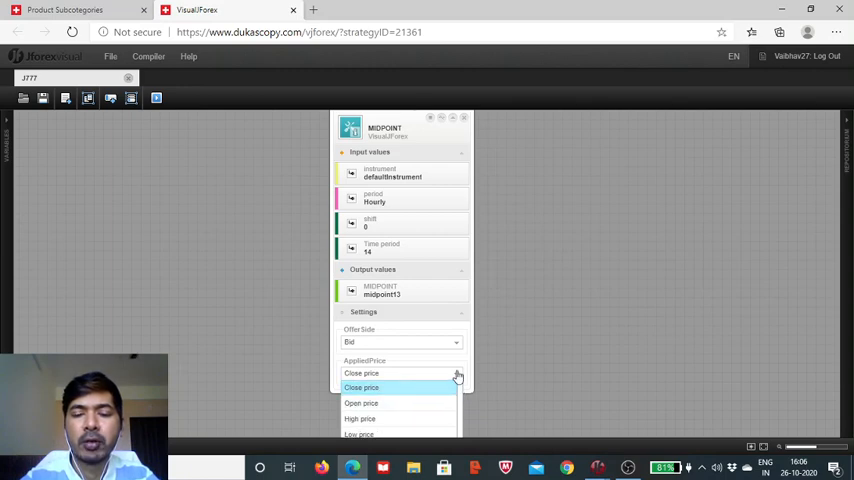
left_click(360, 388)
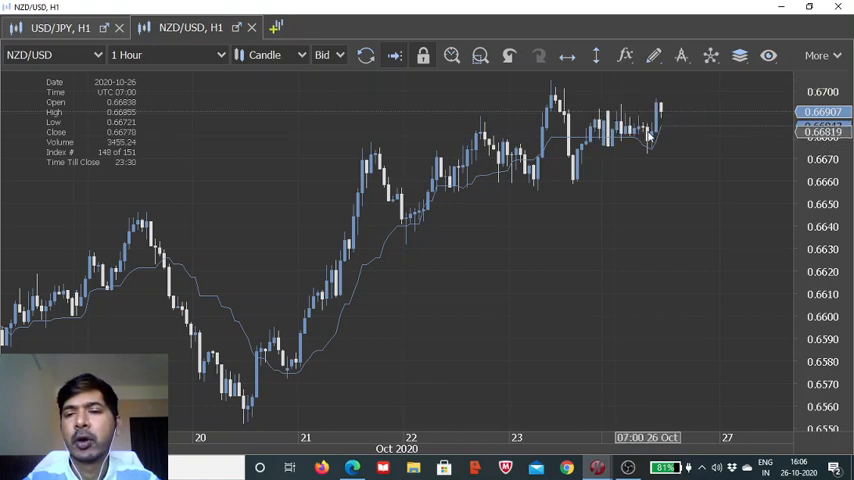
mouse_move(380, 204)
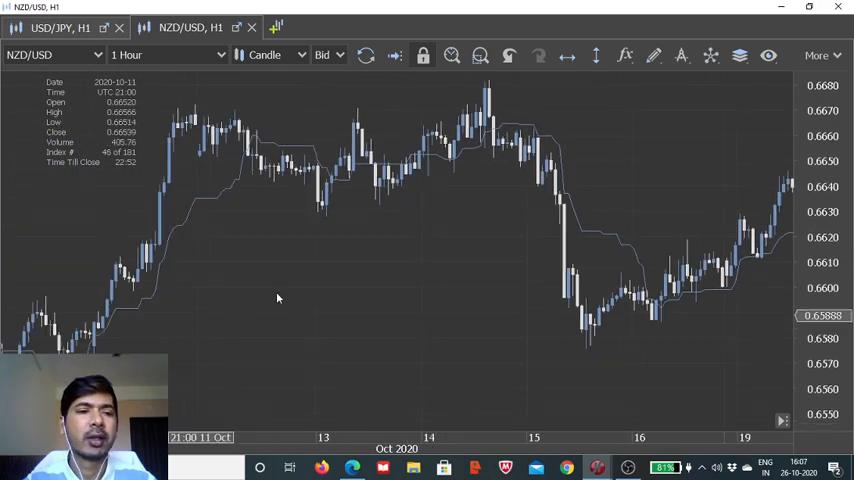
Scroll the NZD/USD H1 chart to follow the midpoint line, then reposition the MIDPOINT block
scroll("left", 3)
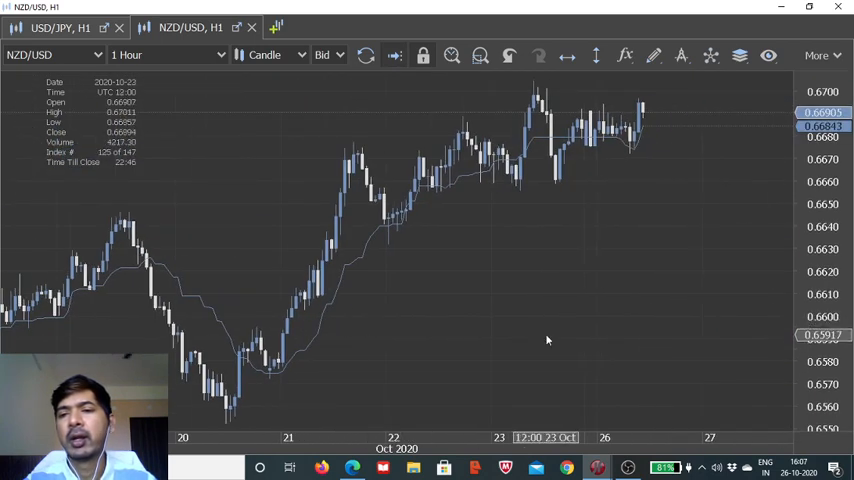
mouse_move(430, 328)
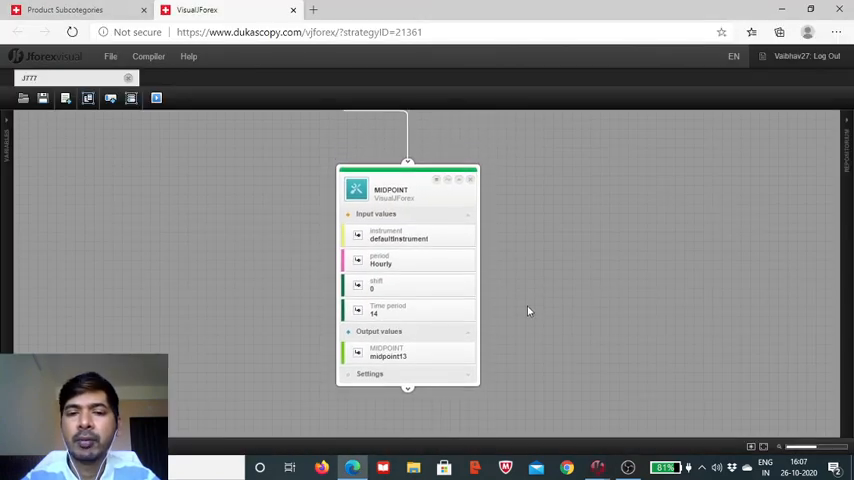
left_click_drag(408, 180, 384, 140)
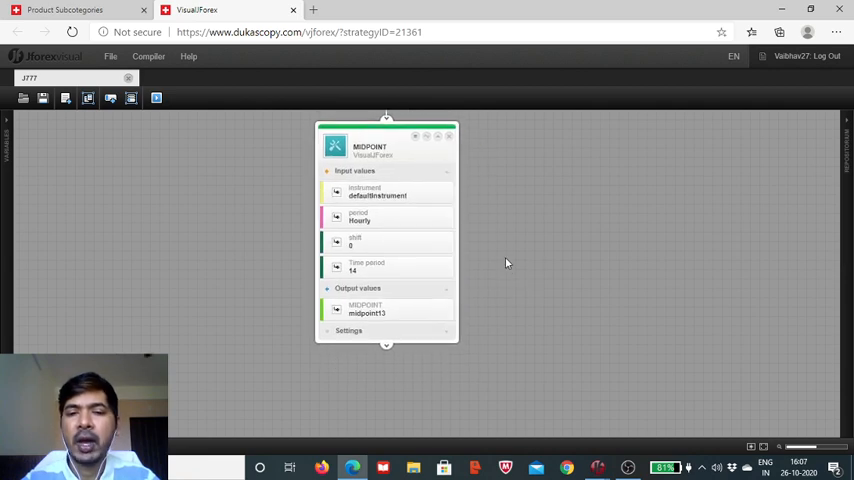